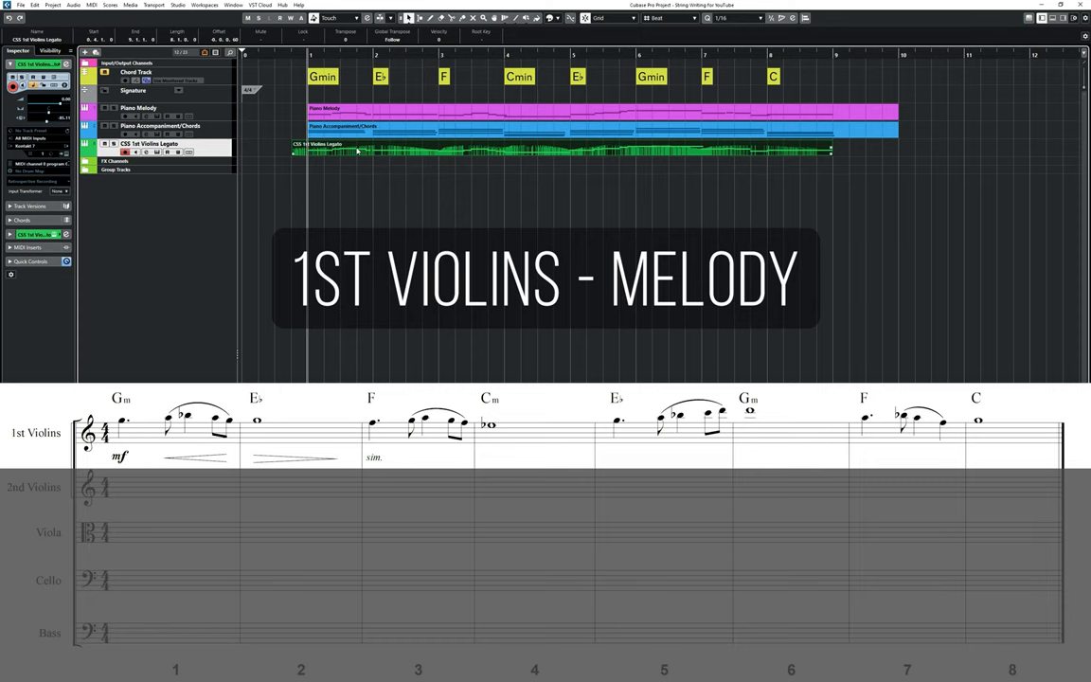
Bring up the 1st Violins Legato melody in the Key Editor for note editing
double_click(379, 151)
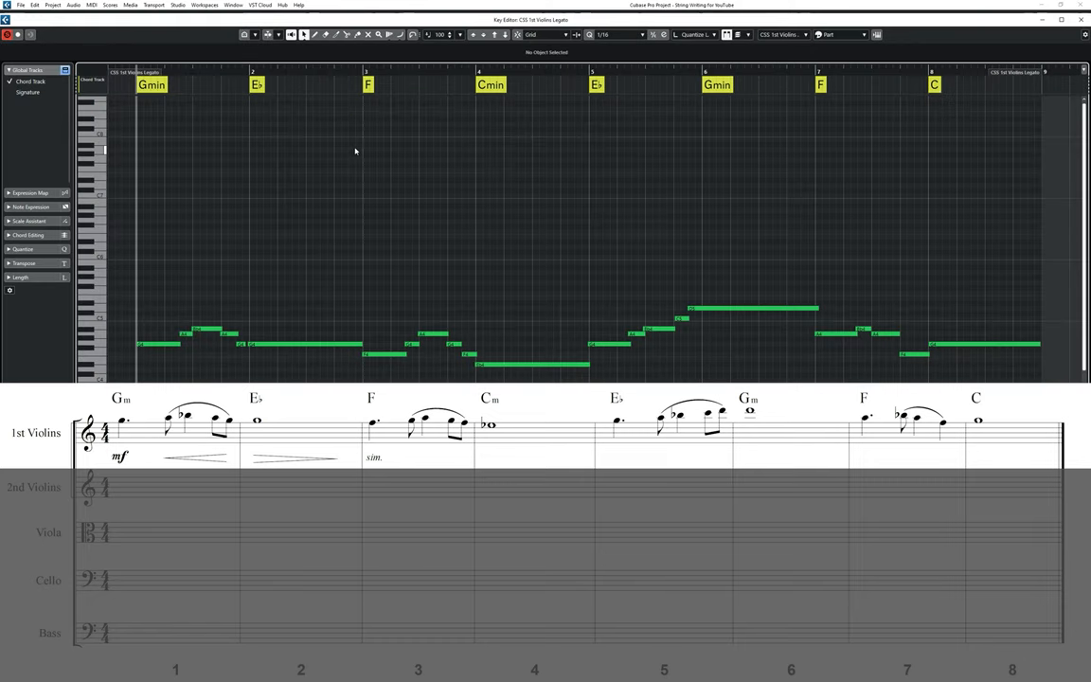
mouse_move(336, 159)
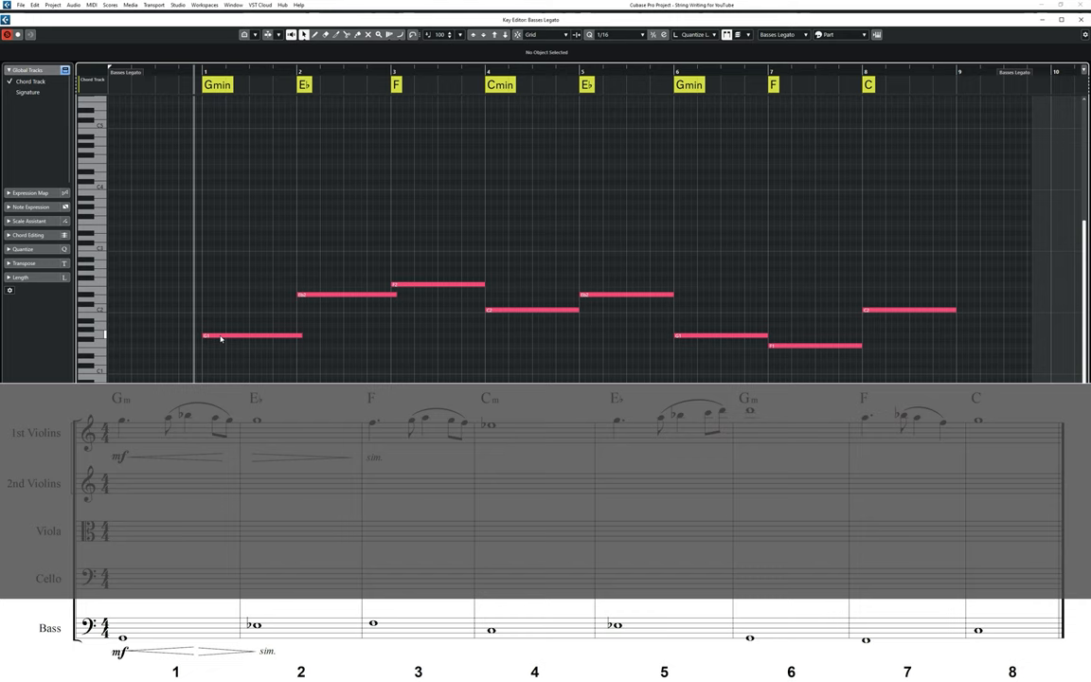
Select the Basses Legato event holding the whole-note bass line
left_click(250, 337)
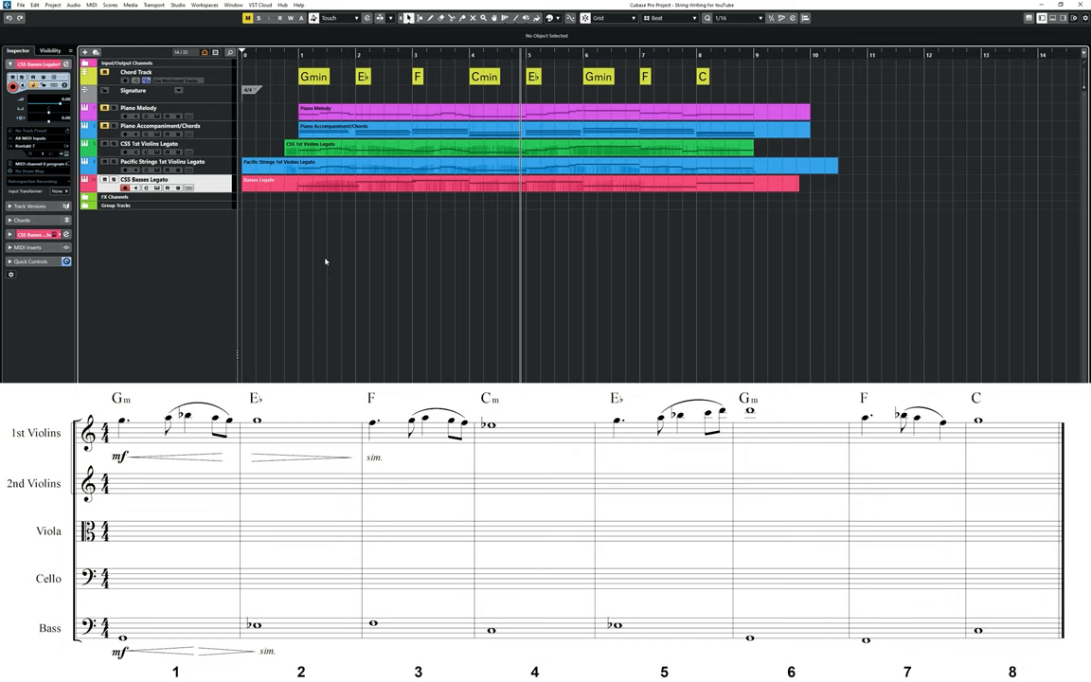
mouse_move(328, 262)
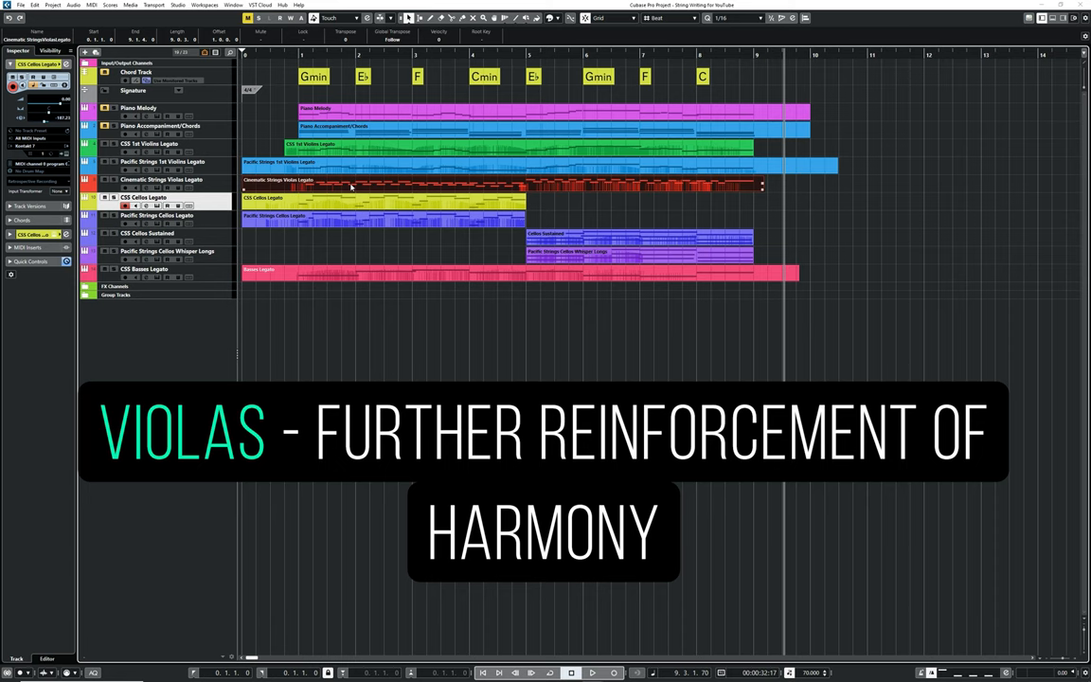
Review the violas legato eighth-note figures, then return to the Project window
double_click(379, 188)
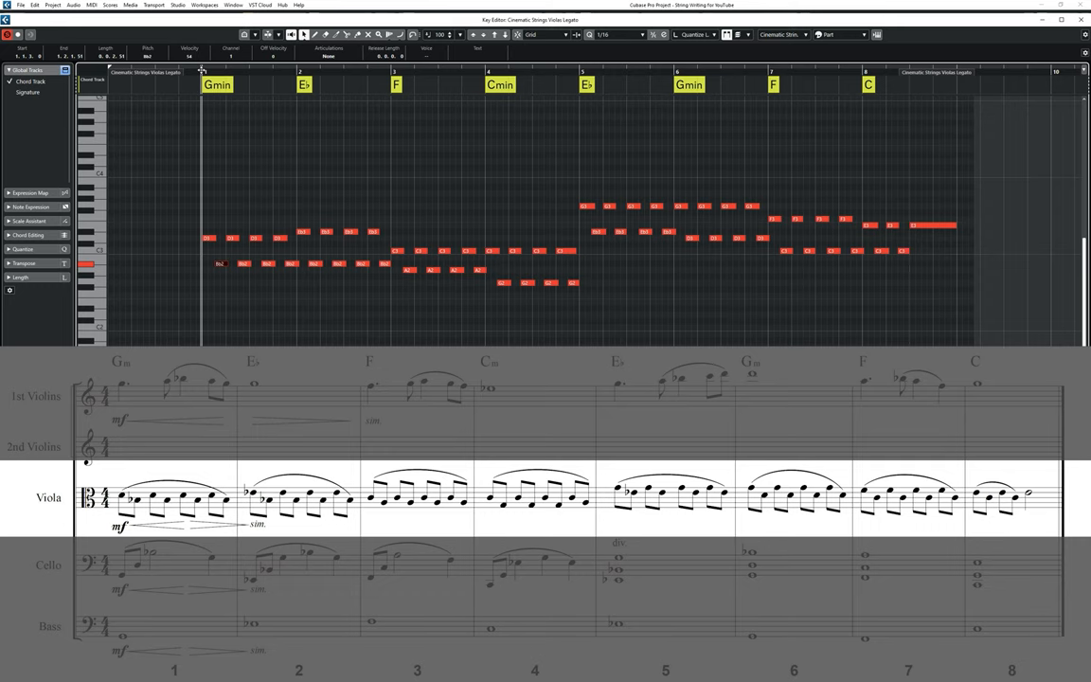
left_click(159, 500)
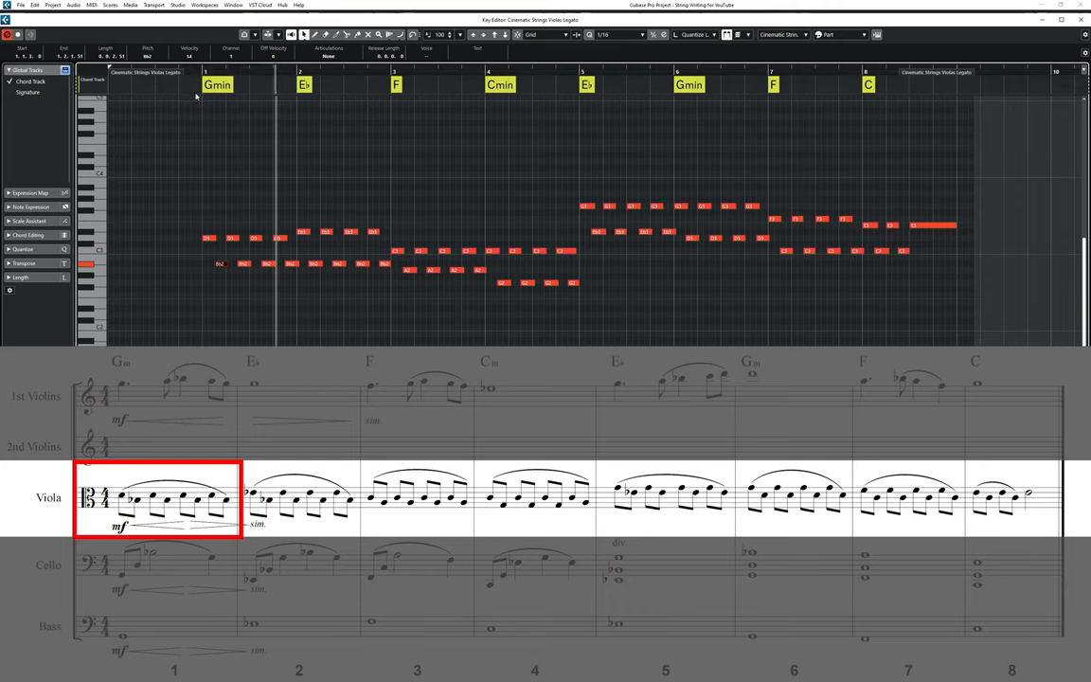
left_click(299, 496)
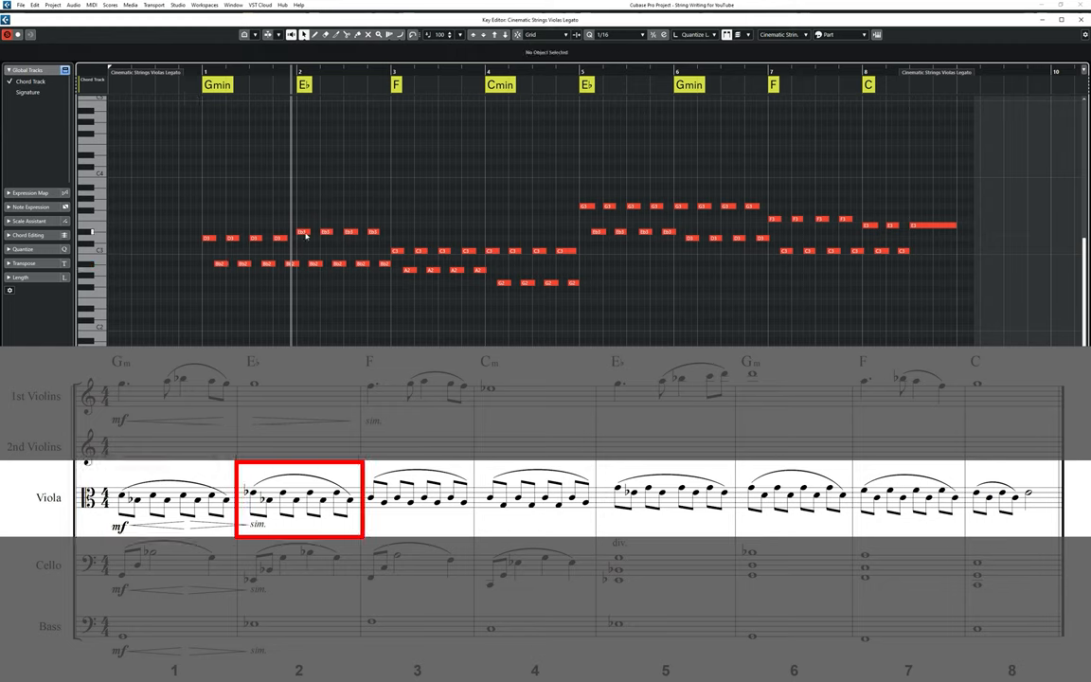
left_click(314, 263)
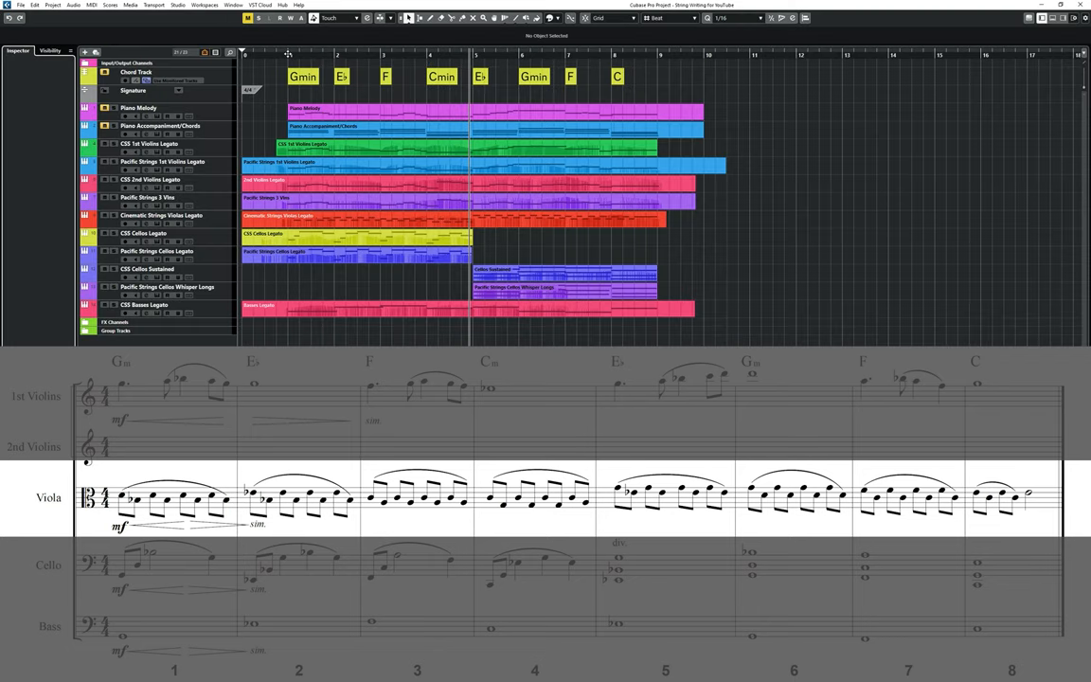
left_click(152, 235)
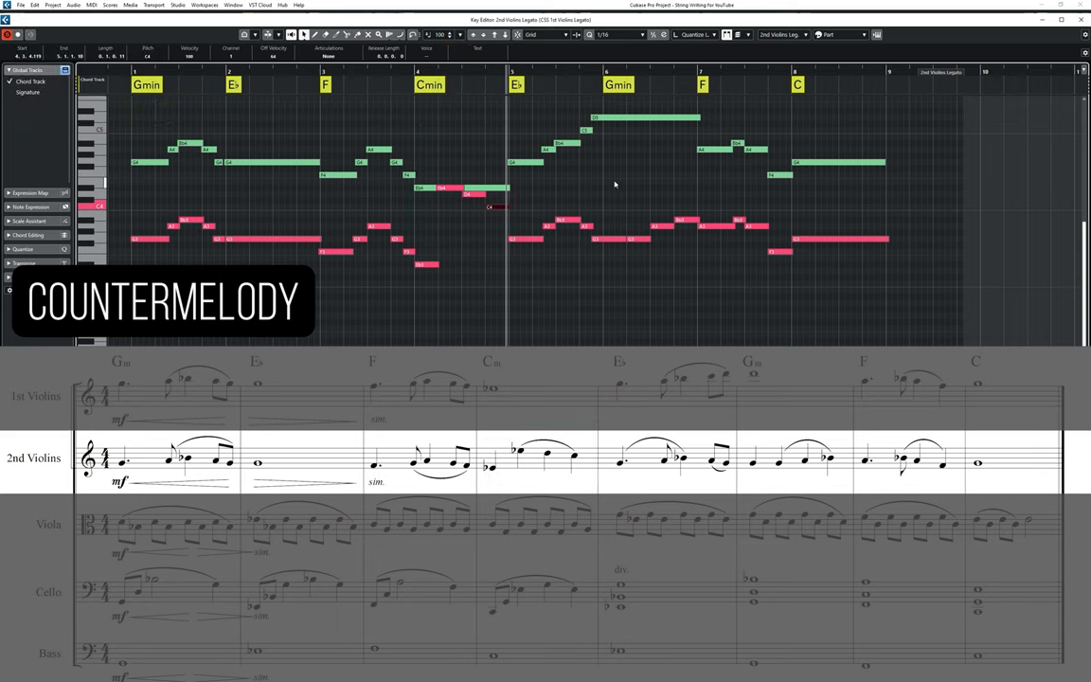
Leave the Key Editor and select the Pacific Strings 2 Vlns track in the arrangement
left_click_drag(605, 172, 686, 269)
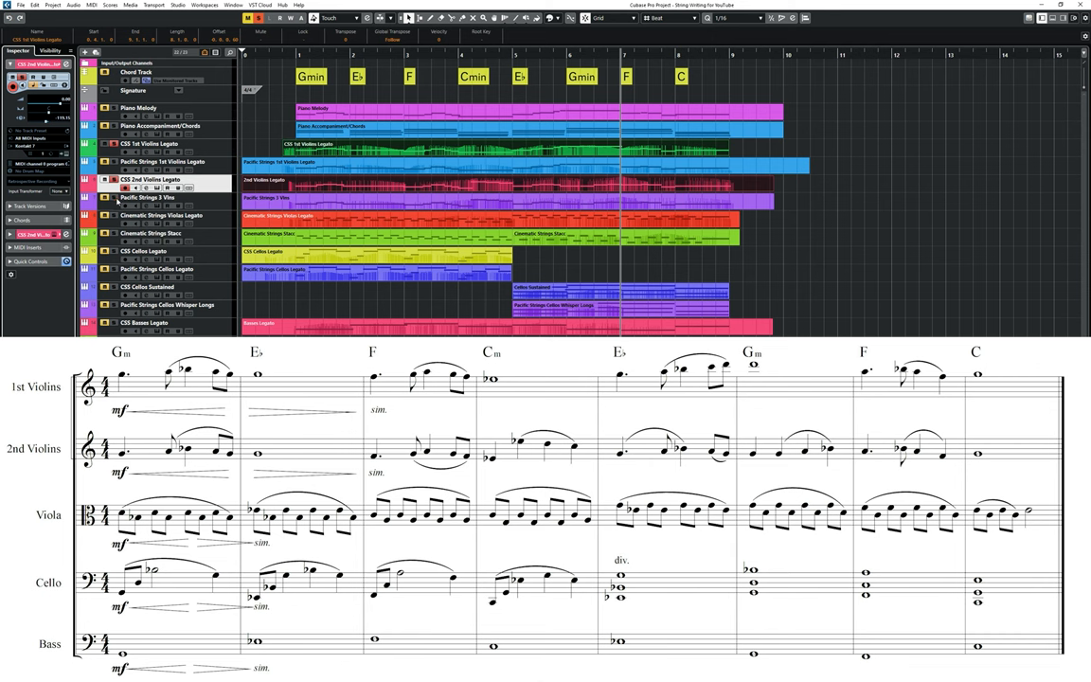
left_click(152, 197)
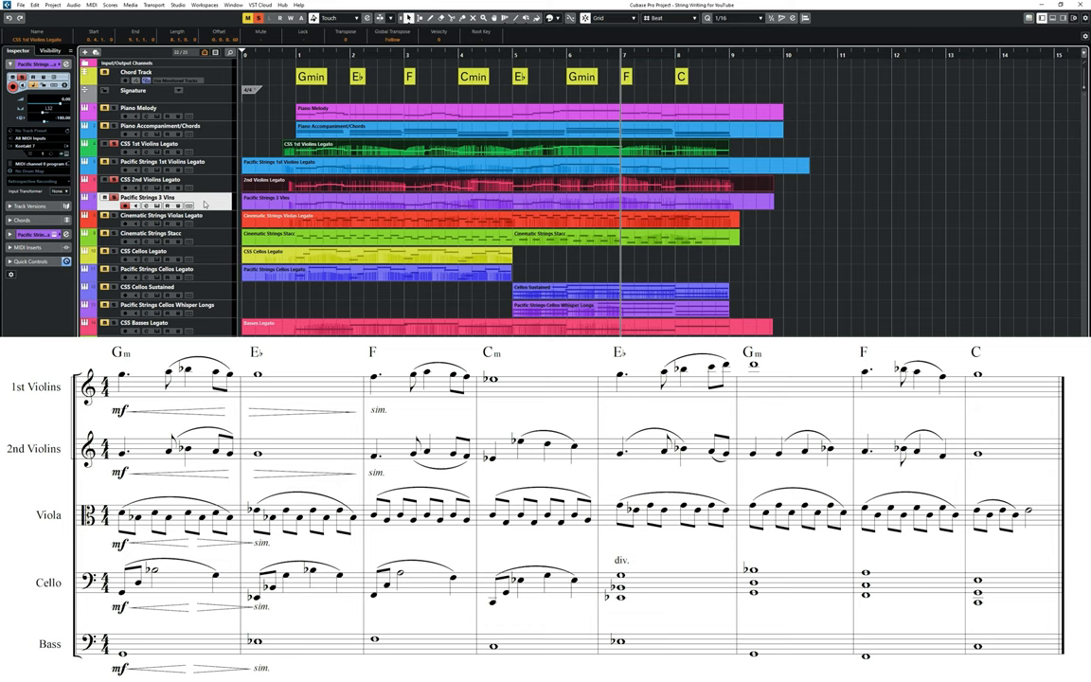